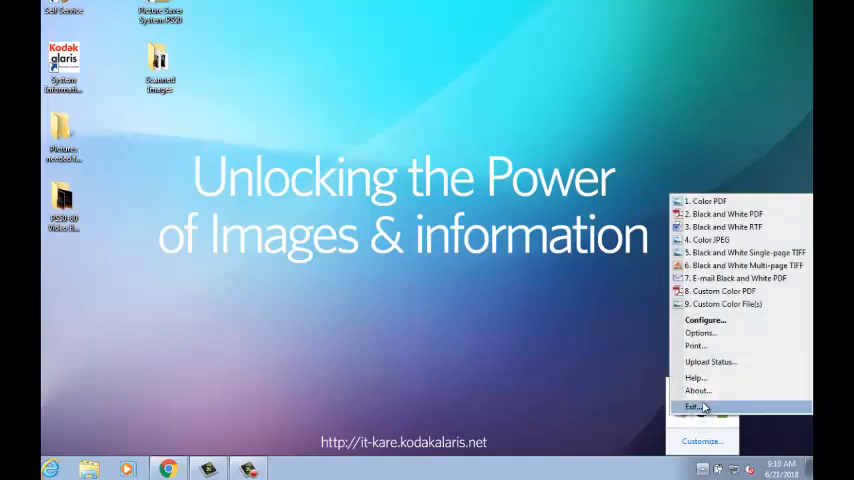
# Choose Configure... from the Smart Touch tray menu to reach the scan task configuration.
pyautogui.click(695, 406)
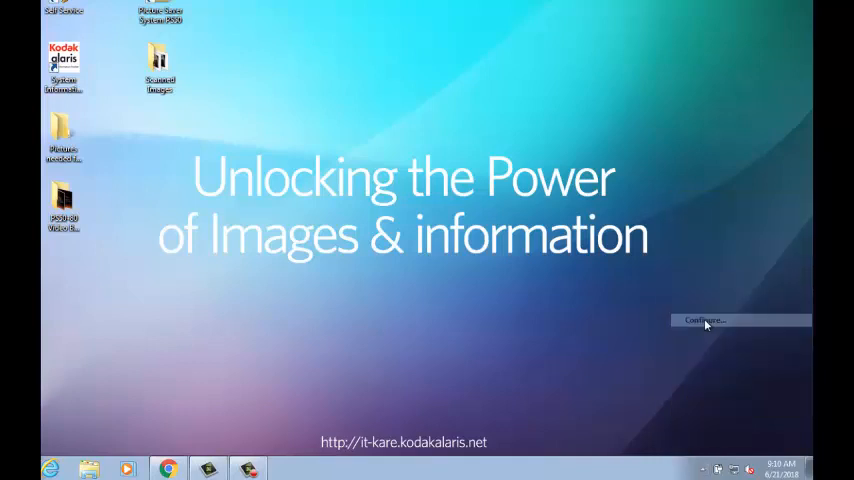
pyautogui.click(704, 320)
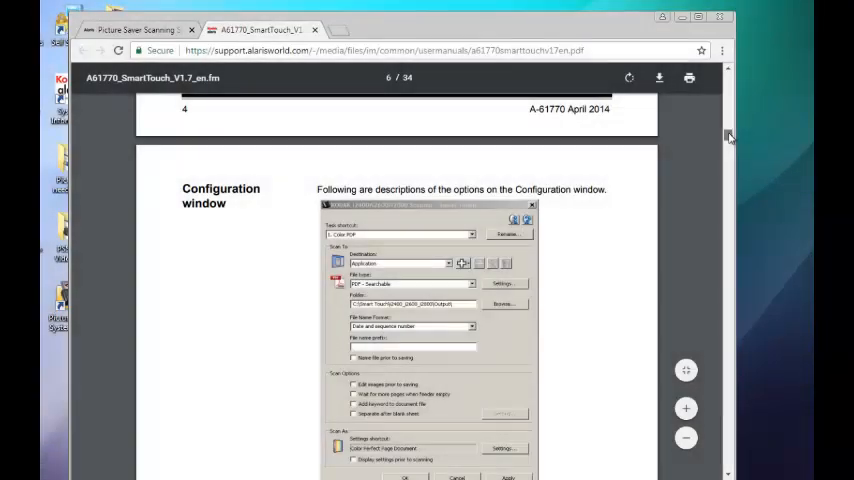
# Scroll the Smart Touch PDF manual from the Configuration window page down to Scan Options.
pyautogui.scroll(-3)
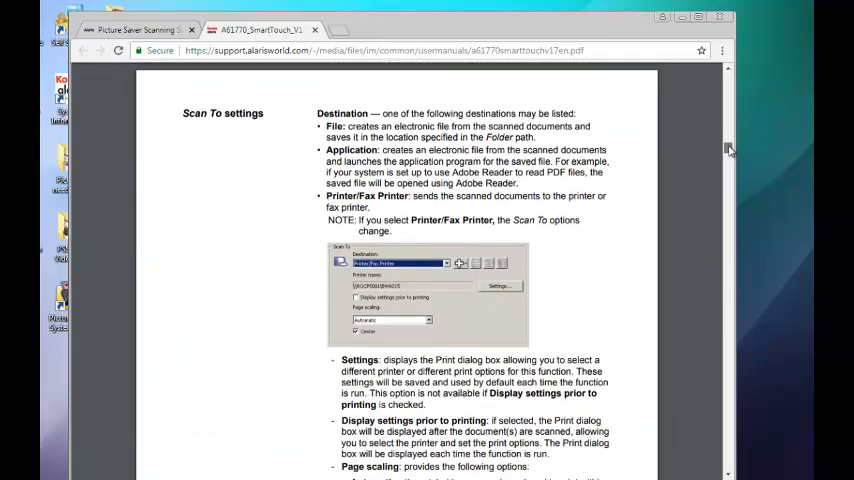
pyautogui.scroll(-3)
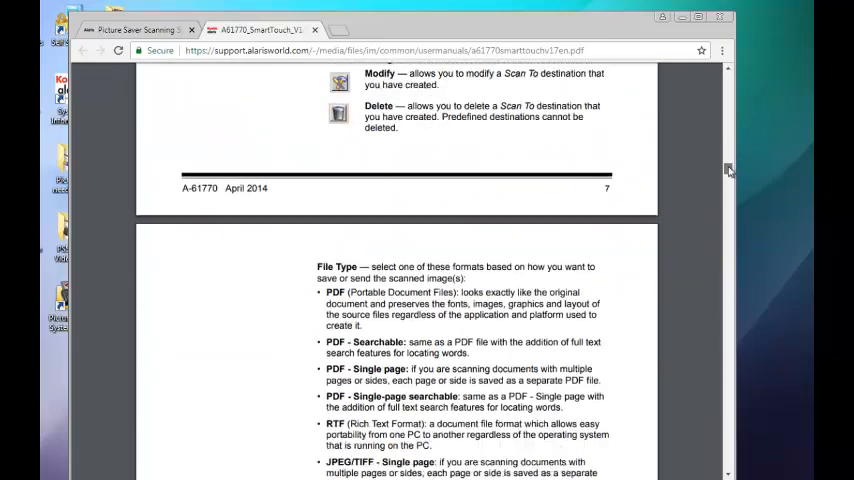
pyautogui.scroll(-3)
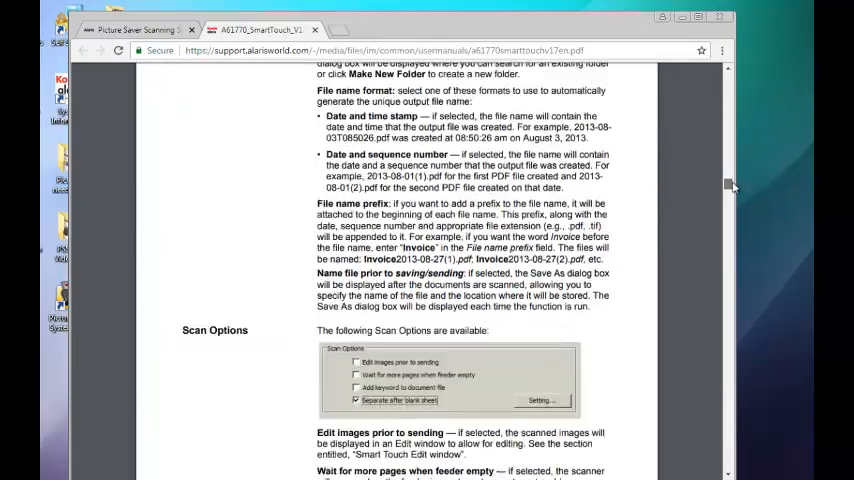
pyautogui.scroll(-3)
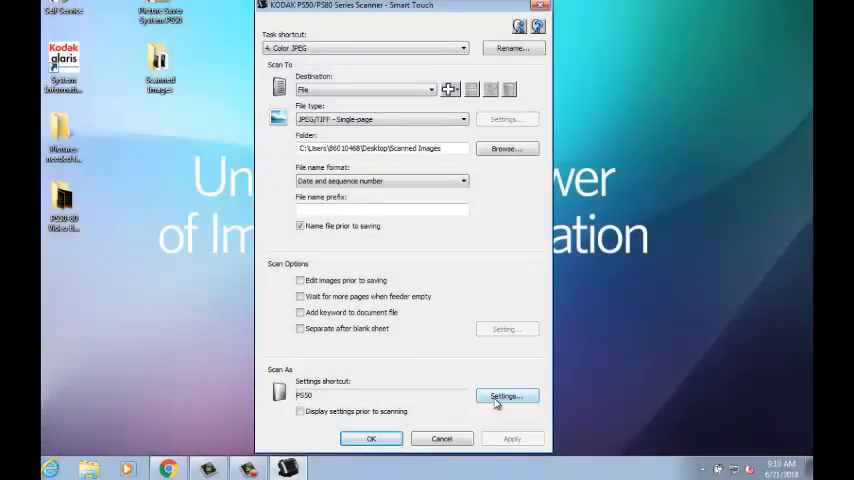
# Open the PS50 scanner settings dialog at its General tab.
pyautogui.click(504, 396)
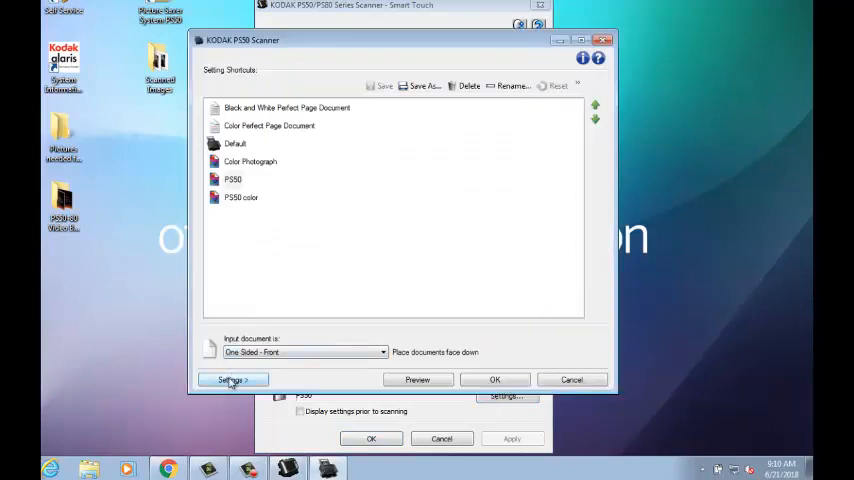
pyautogui.click(229, 379)
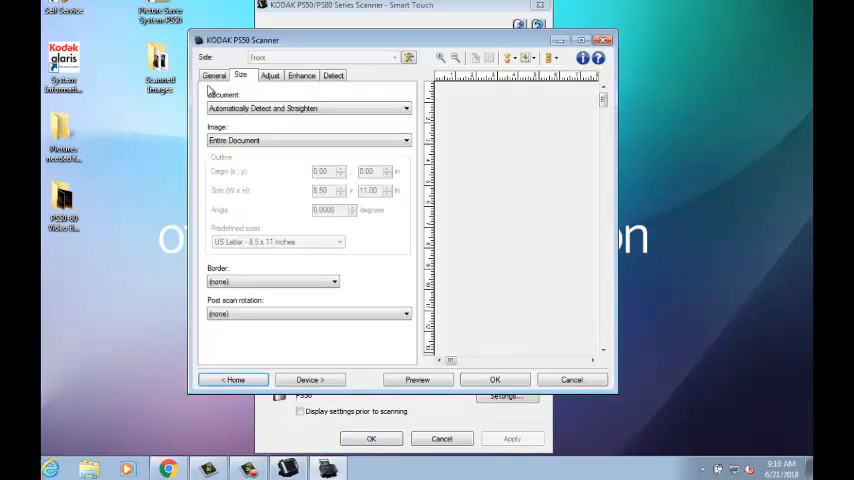
pyautogui.click(214, 75)
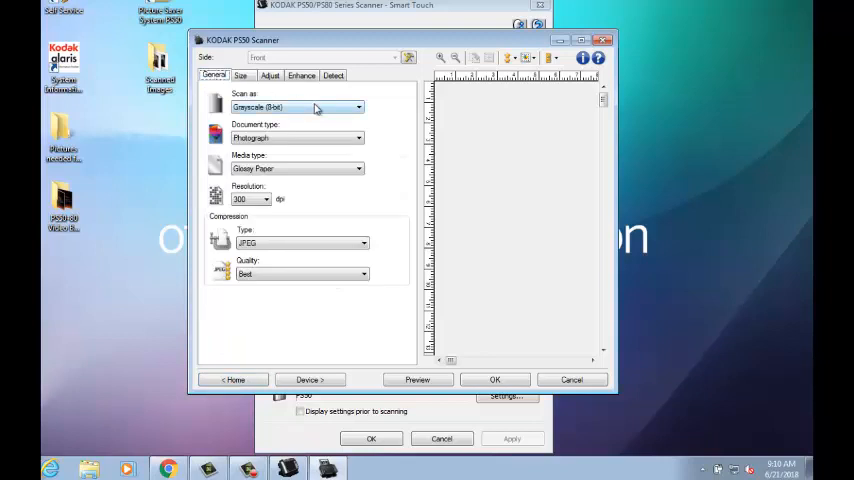
# Review General settings, keeping Grayscale, Photograph, Glossy Paper and 300 dpi, then show adjustments.
pyautogui.click(357, 107)
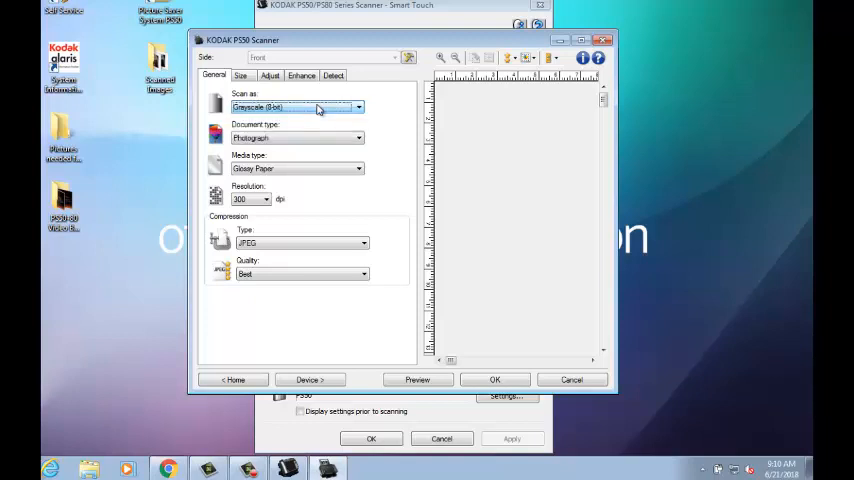
pyautogui.click(357, 137)
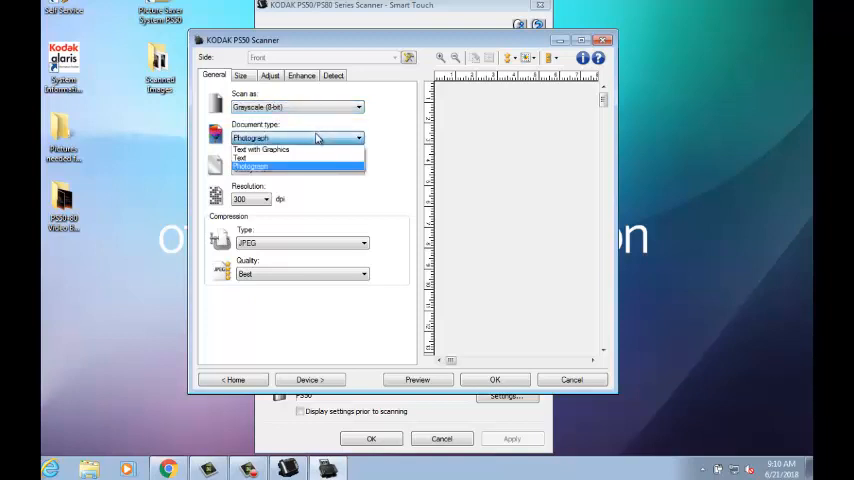
pyautogui.click(250, 167)
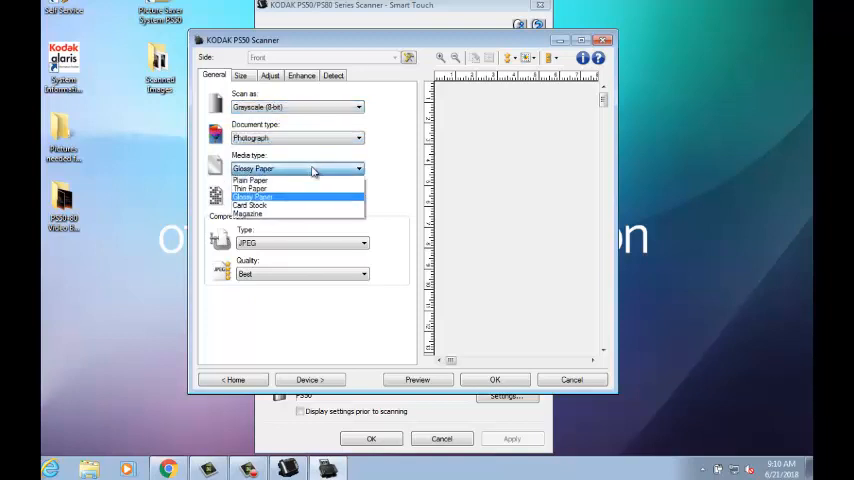
pyautogui.click(296, 196)
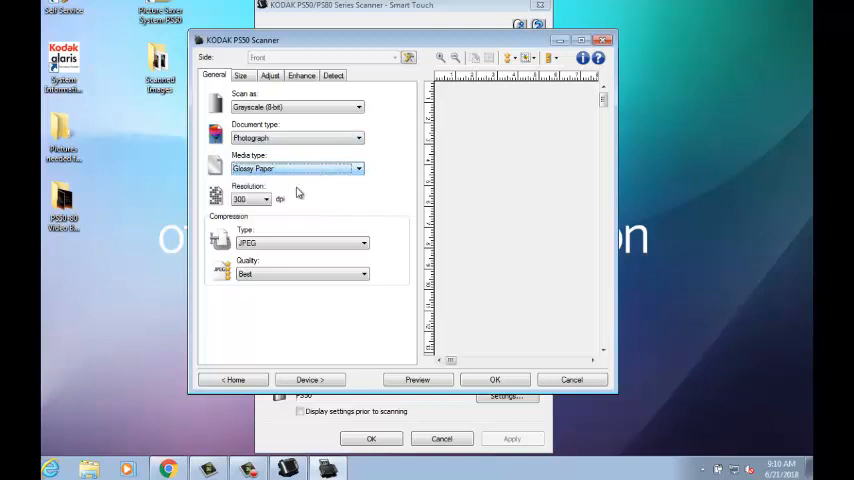
pyautogui.click(265, 199)
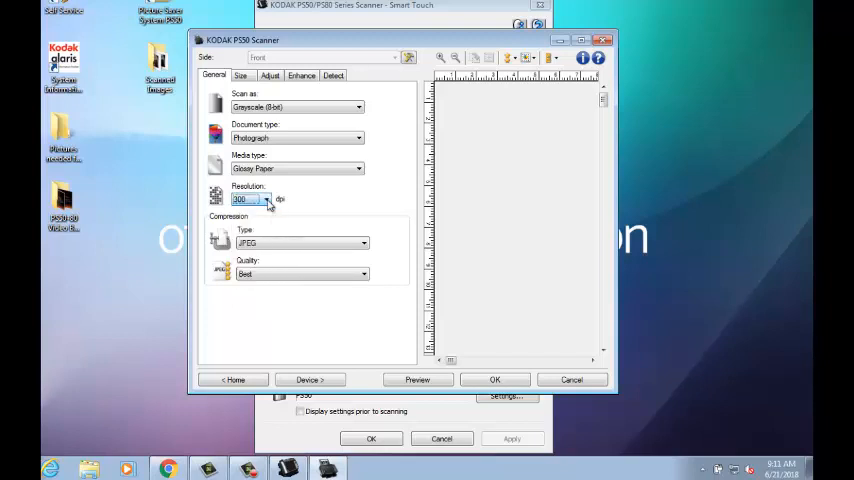
pyautogui.click(363, 274)
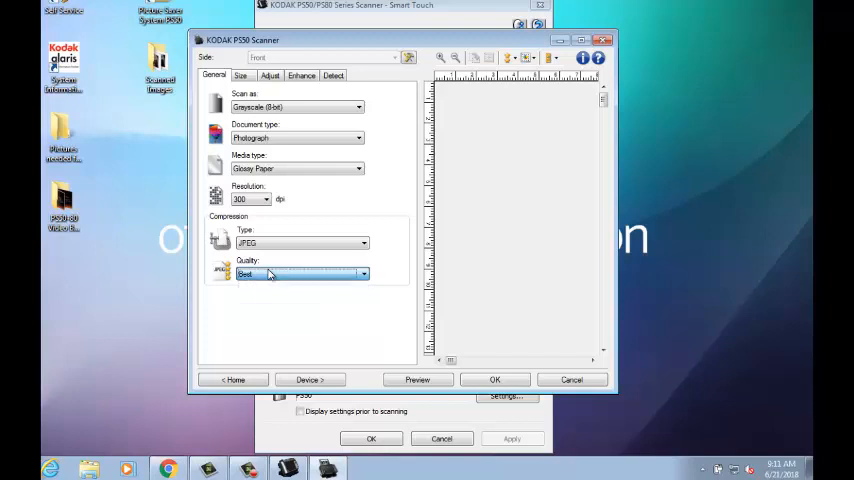
pyautogui.click(270, 75)
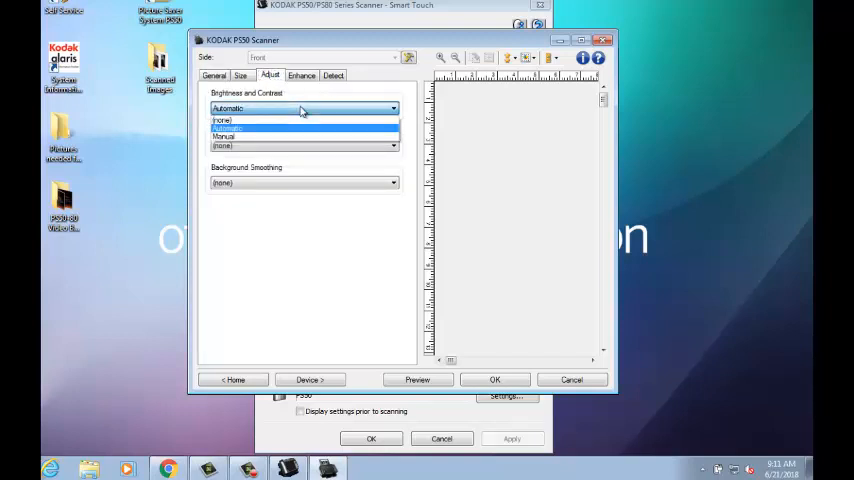
pyautogui.click(227, 128)
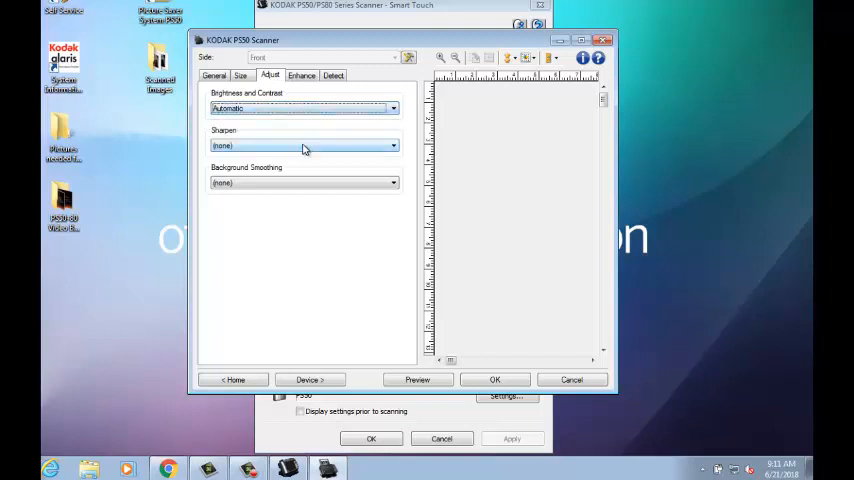
pyautogui.click(392, 145)
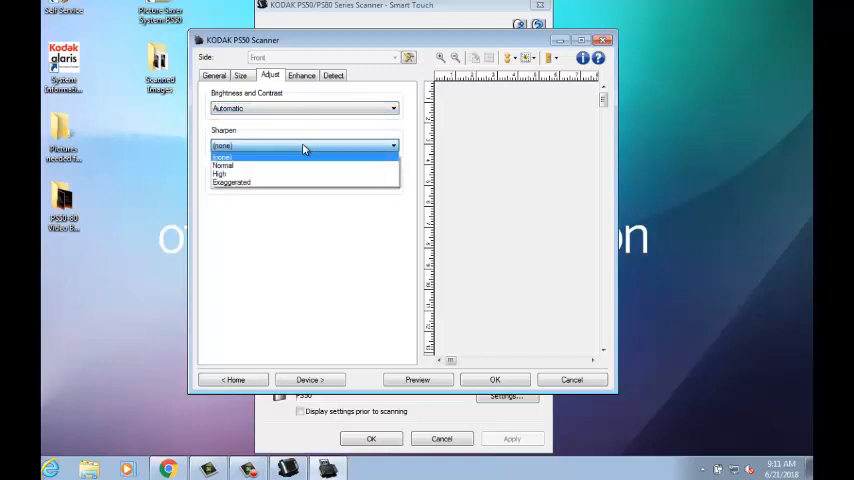
pyautogui.click(222, 156)
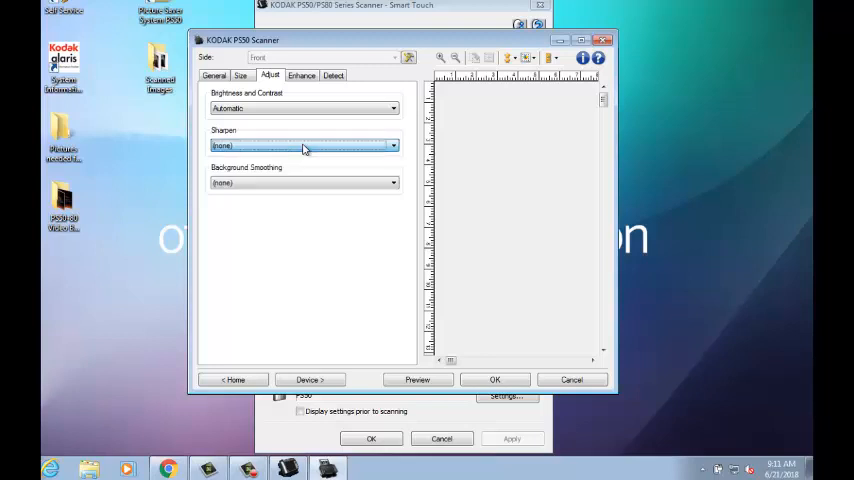
pyautogui.click(393, 182)
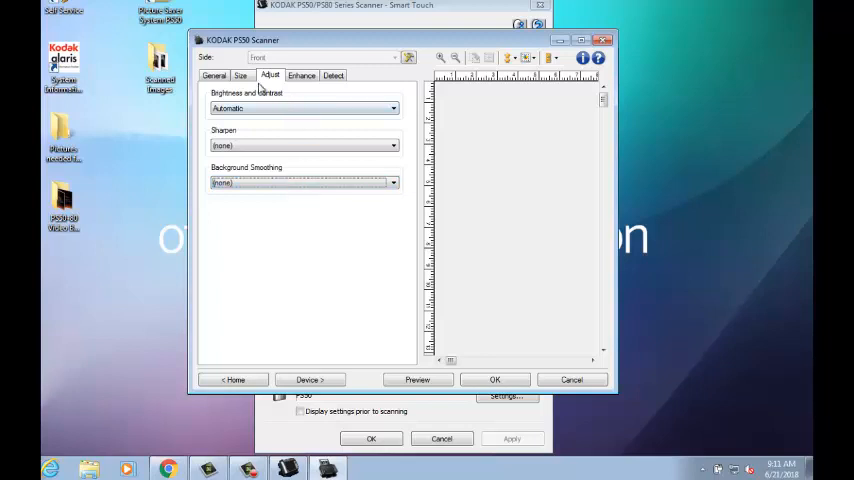
# Show the Size settings and keep Automatically Detect and Straighten.
pyautogui.click(241, 75)
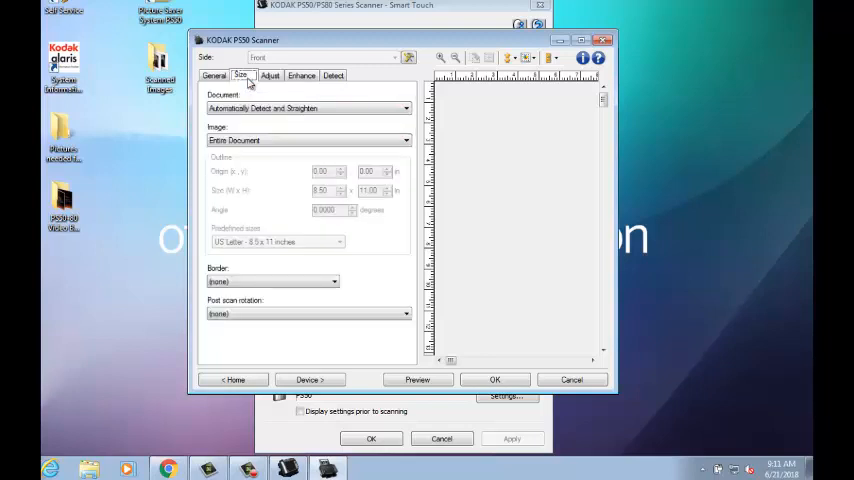
pyautogui.click(405, 108)
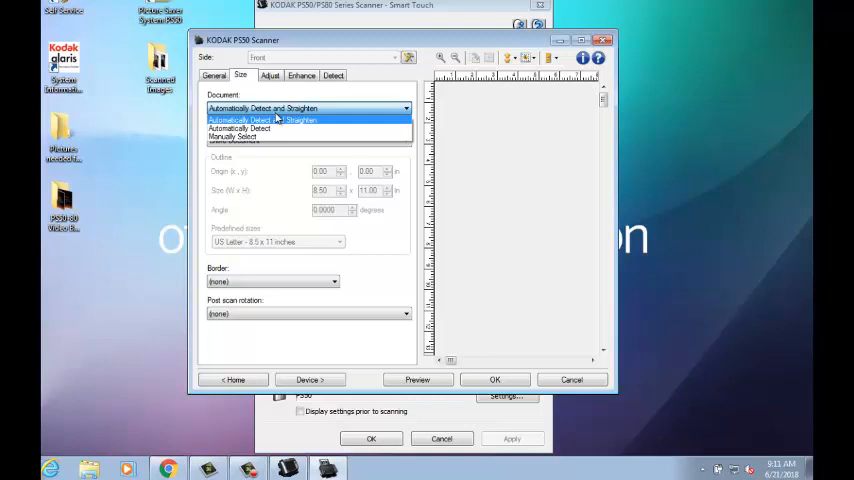
pyautogui.click(263, 120)
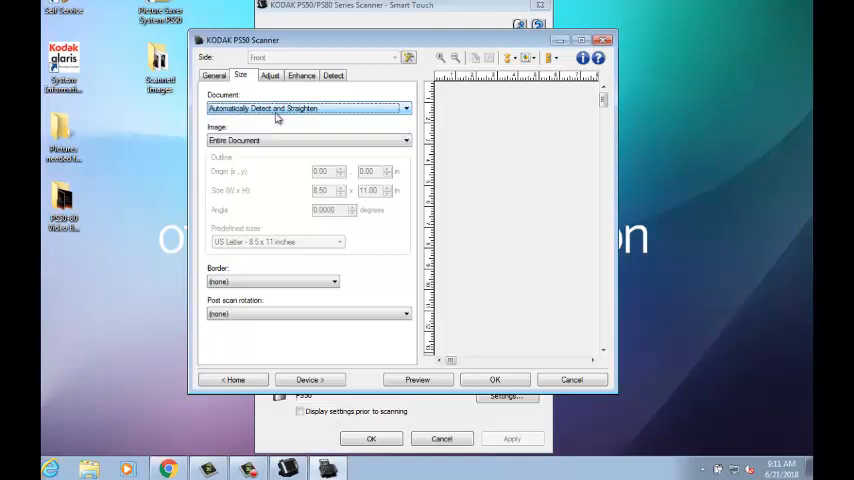
# Try Part of Document, revert to Entire Document, and confirm no border or rotation.
pyautogui.click(405, 140)
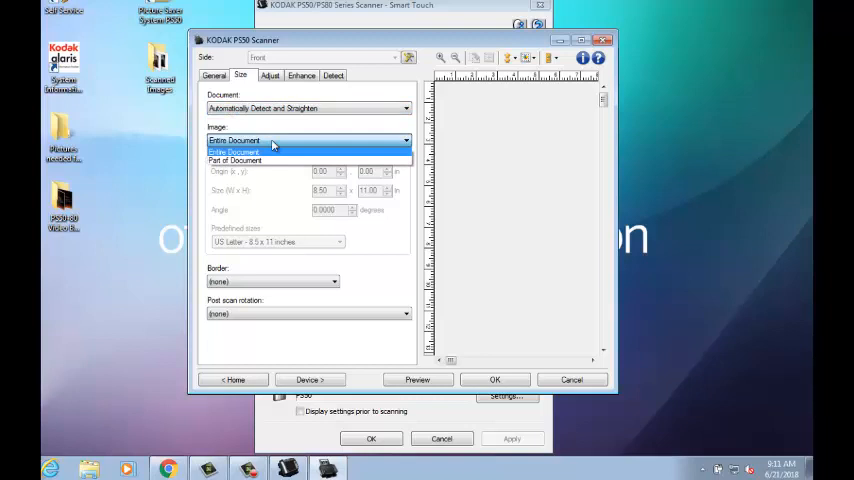
pyautogui.click(232, 160)
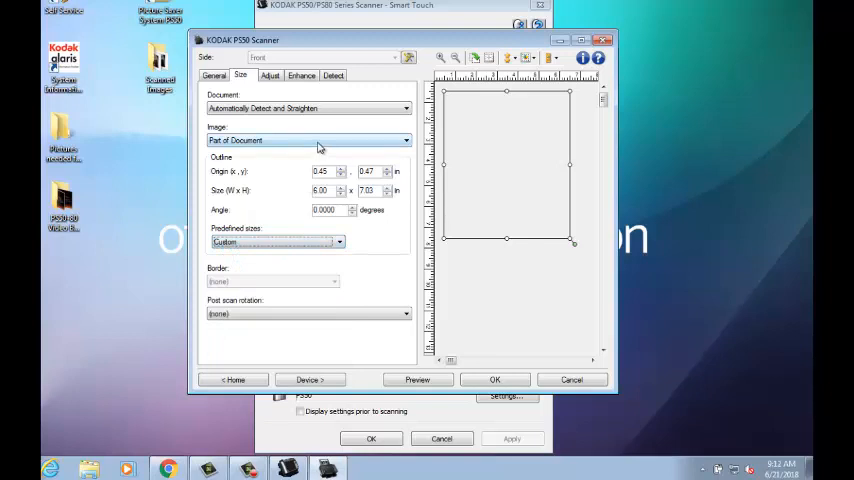
pyautogui.click(405, 140)
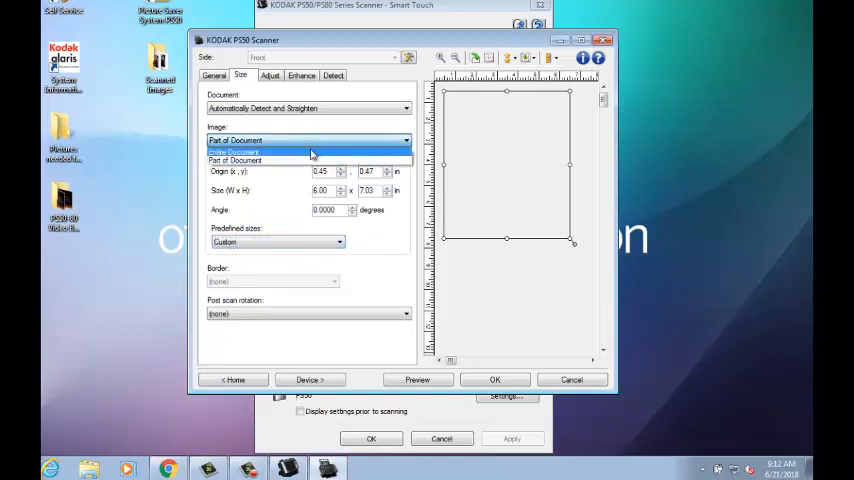
pyautogui.click(232, 151)
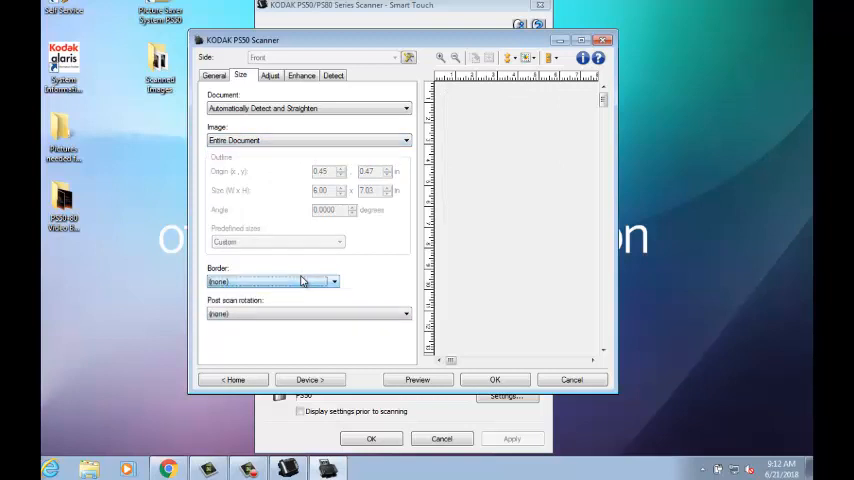
pyautogui.click(404, 313)
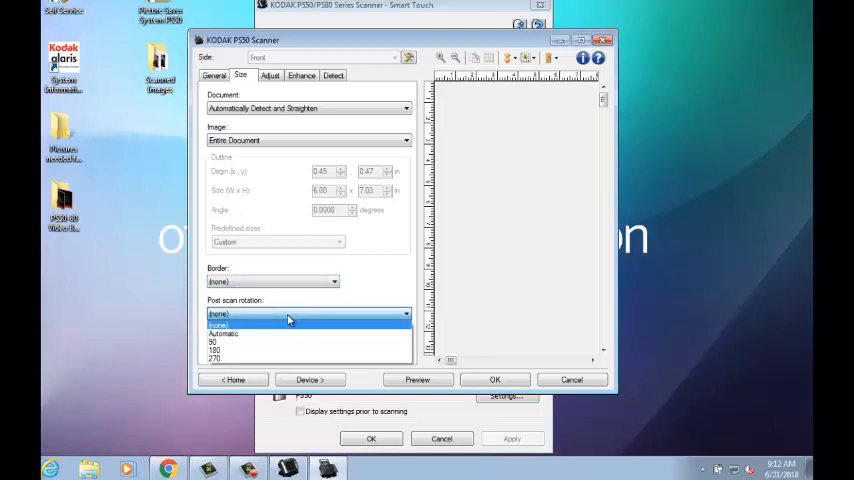
pyautogui.click(217, 314)
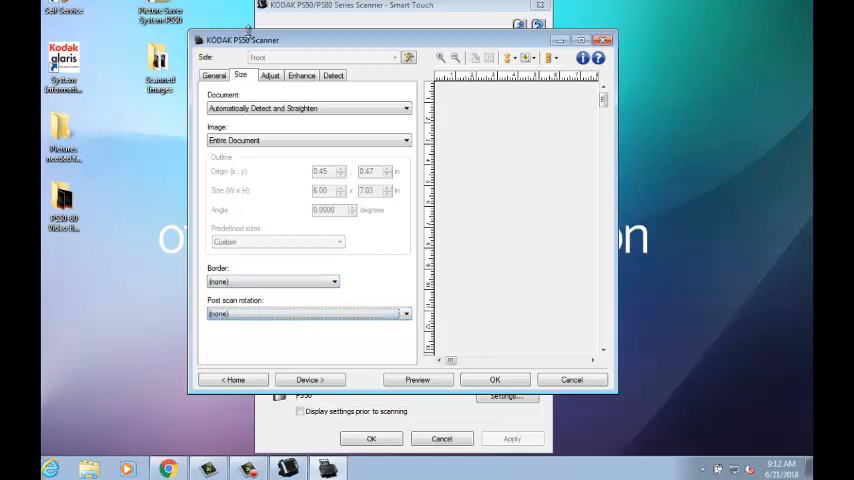
pyautogui.click(301, 75)
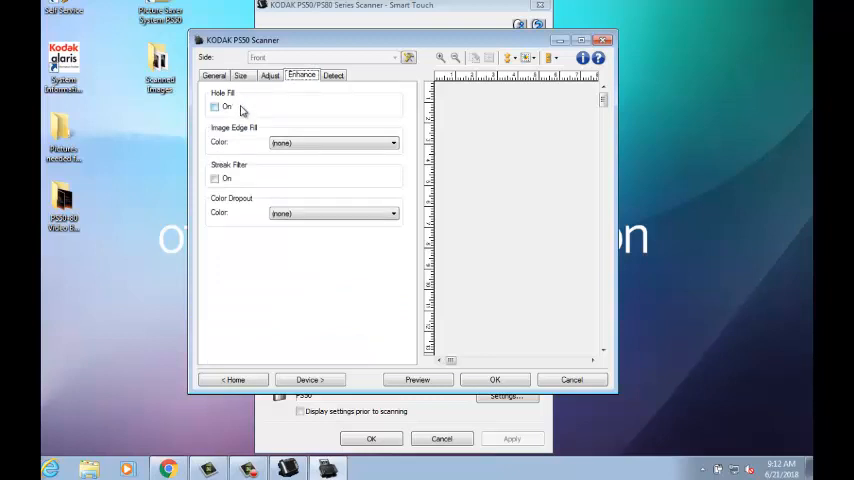
pyautogui.moveTo(405, 192)
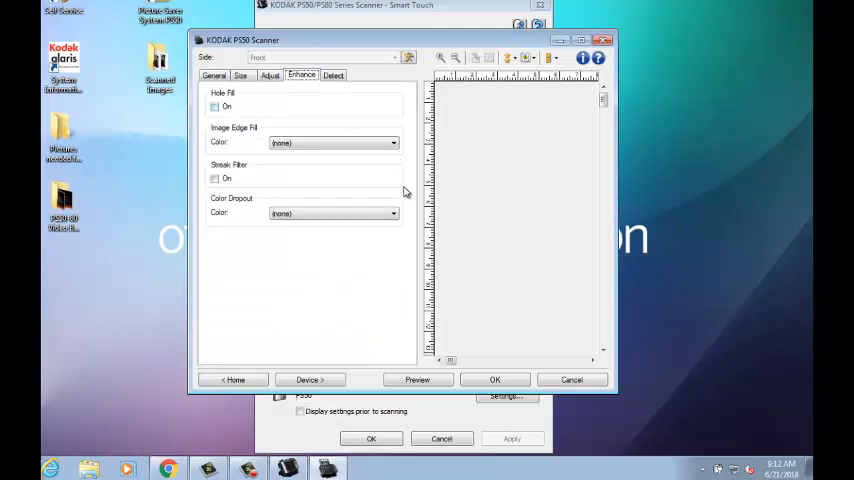
pyautogui.moveTo(463, 373)
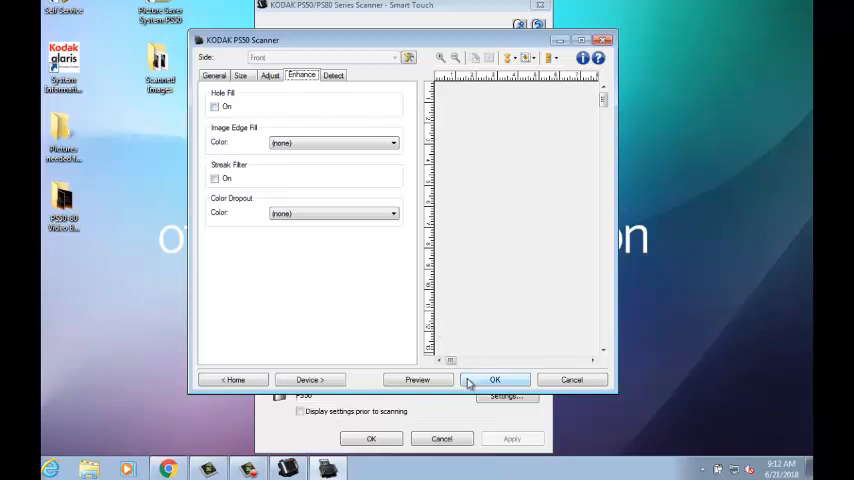
pyautogui.click(494, 379)
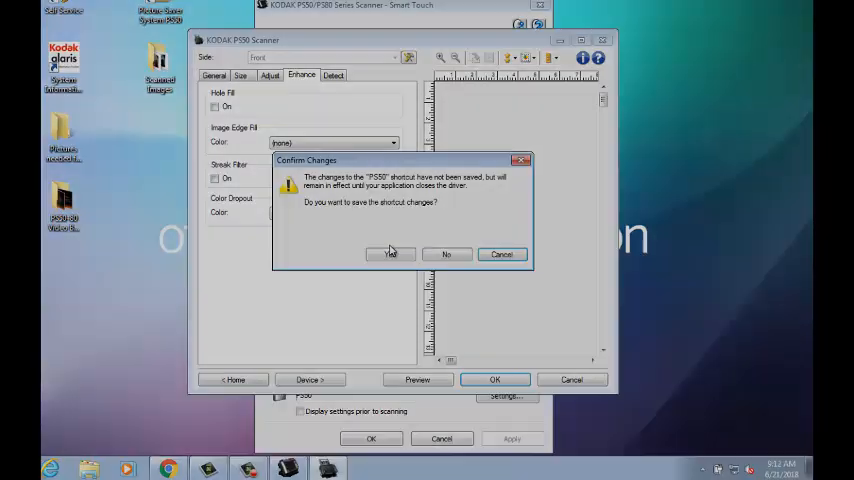
pyautogui.click(446, 253)
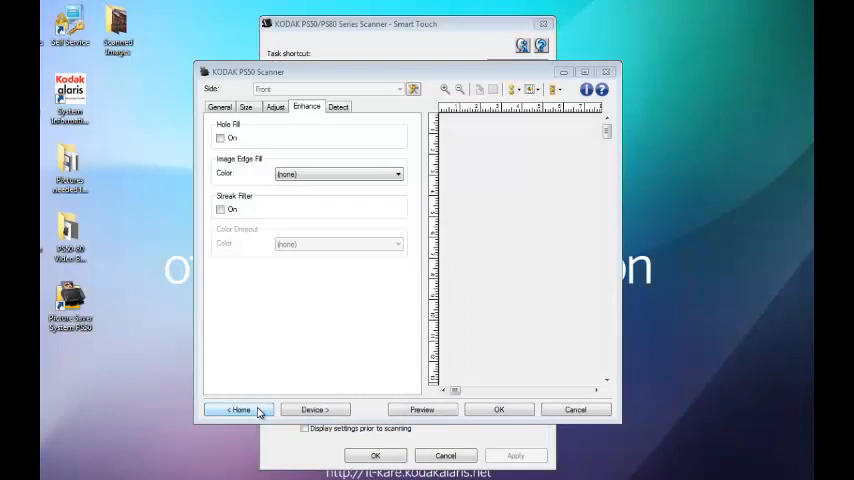
# Save the current settings as a new shortcut named 'PS50 color' and close the scanner window.
pyautogui.click(240, 409)
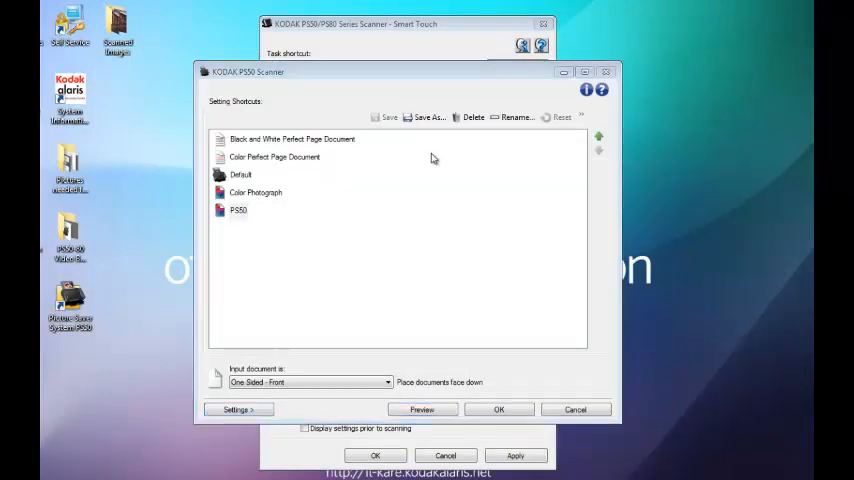
pyautogui.click(428, 117)
pyautogui.write('PS50 color')
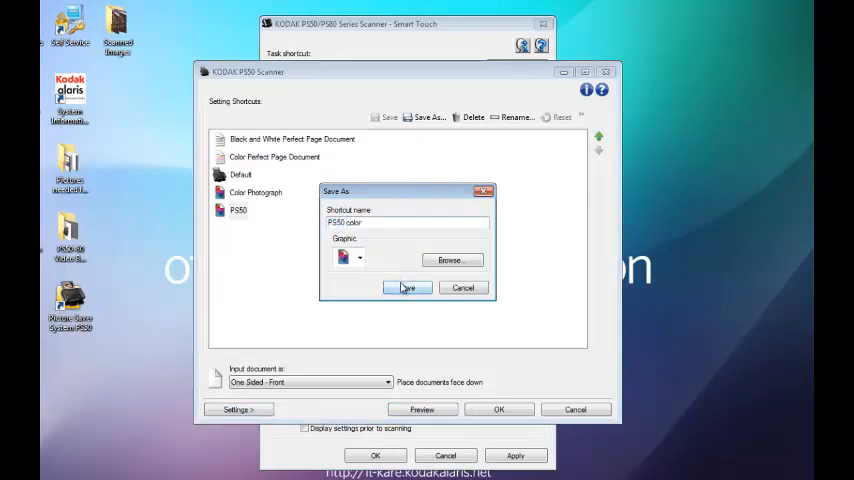
pyautogui.click(406, 288)
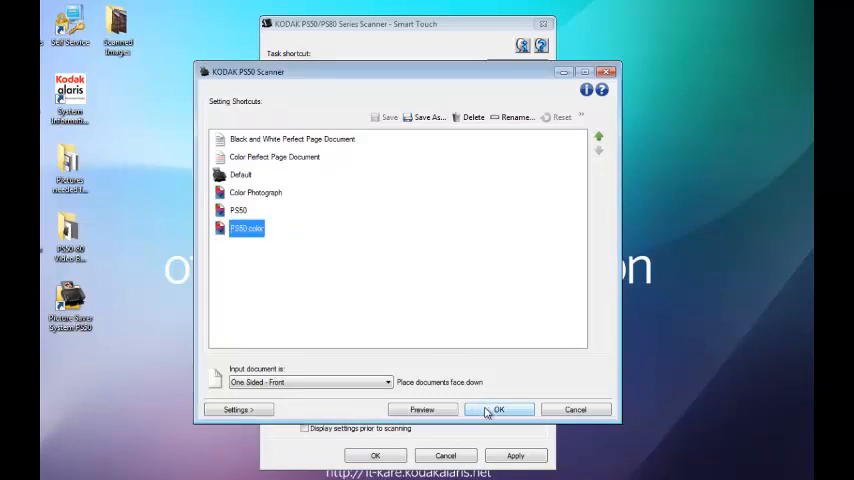
pyautogui.click(498, 409)
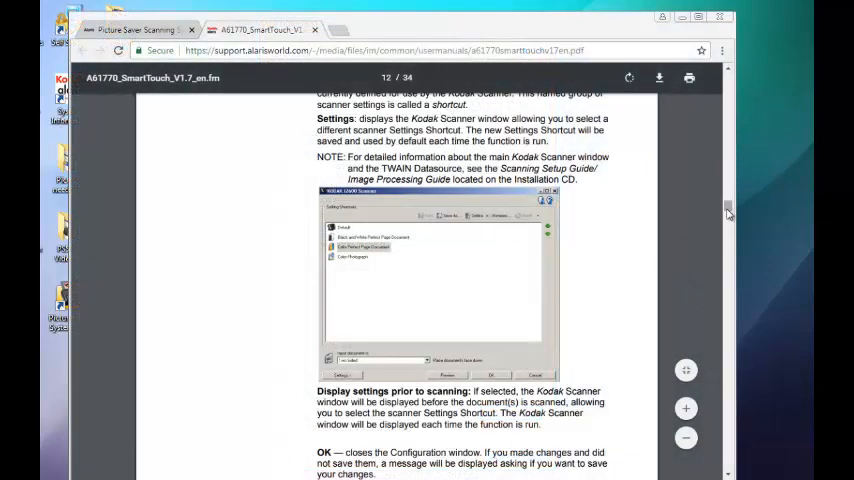
# Scroll the manual down to the numbered destination, file type and scan options steps.
pyautogui.scroll(-3)
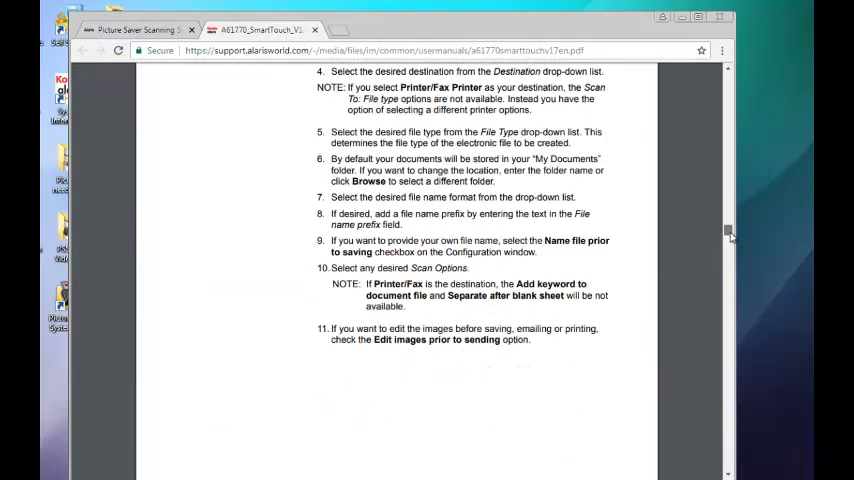
pyautogui.scroll(-3)
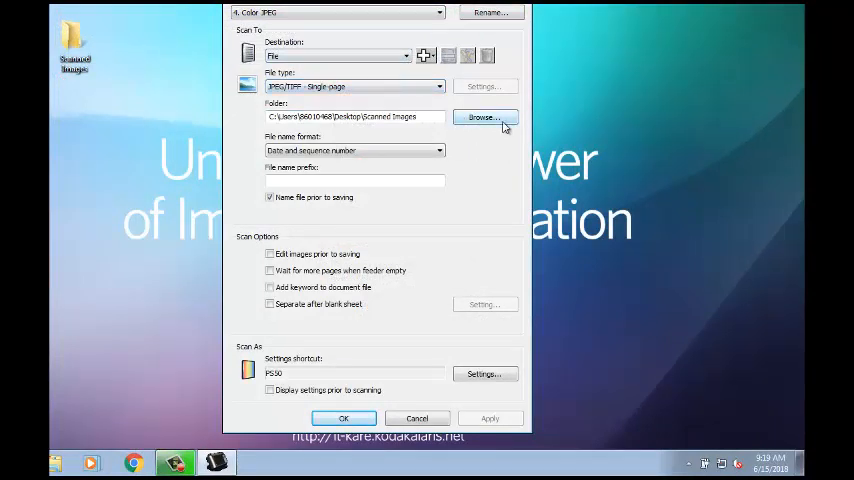
# Show the PS50 shortcut's brightness and contrast options, then open color.jpg from Scanned Images.
pyautogui.click(485, 373)
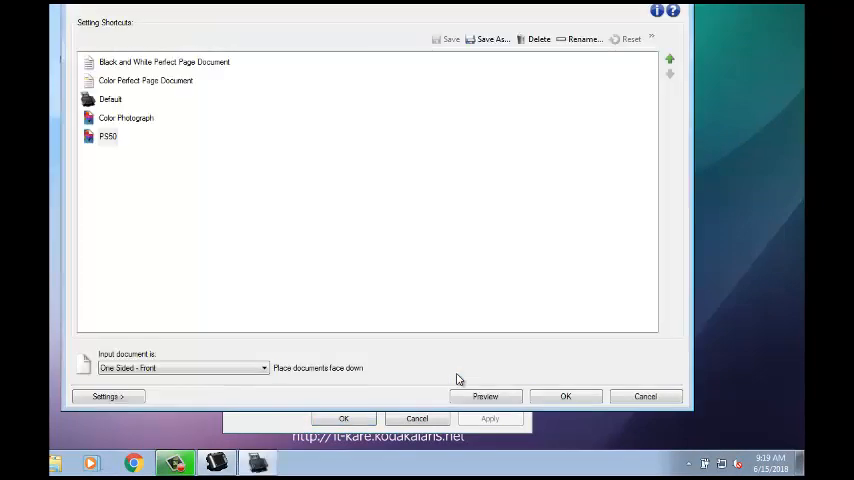
pyautogui.click(107, 396)
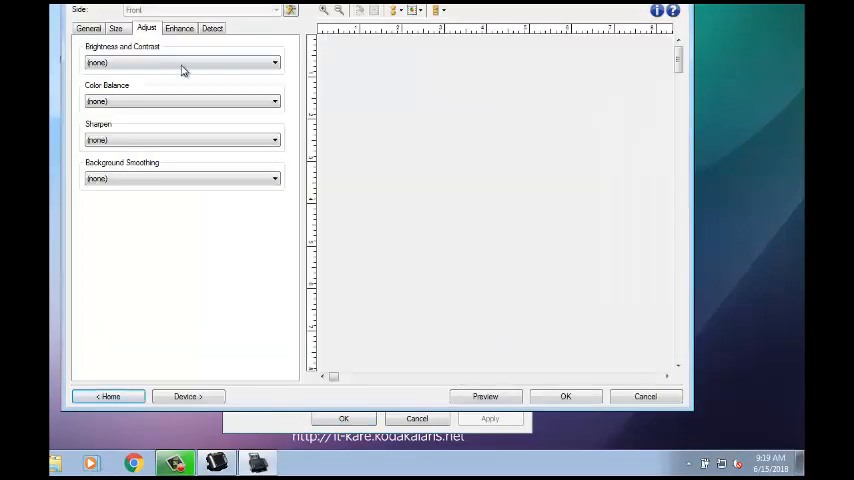
pyautogui.click(88, 28)
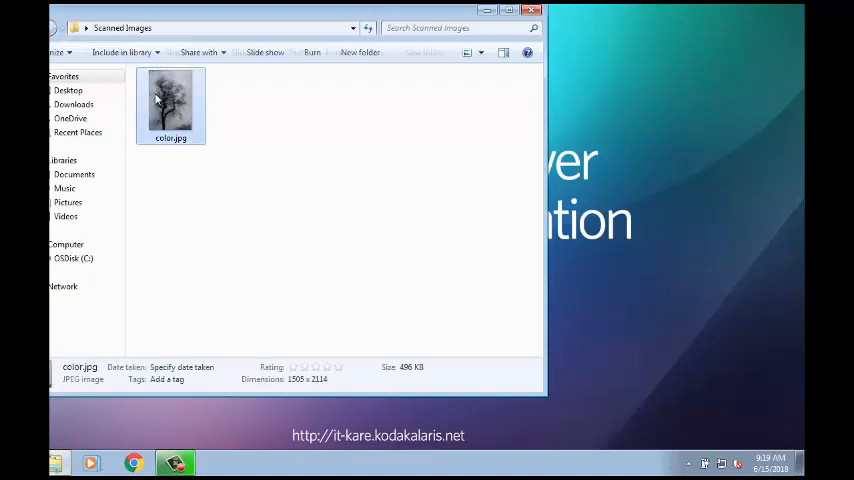
pyautogui.doubleClick(170, 105)
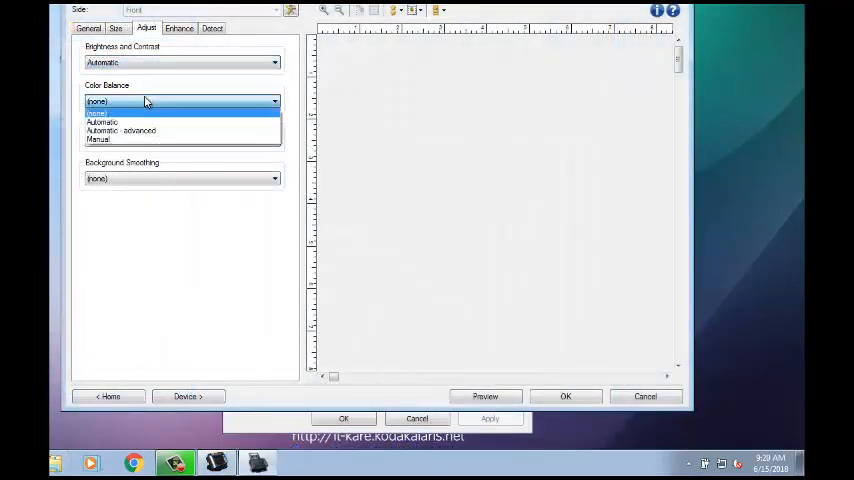
# Scan the tree with Automatic color balance, save it as 'color automatic', and open it.
pyautogui.click(102, 122)
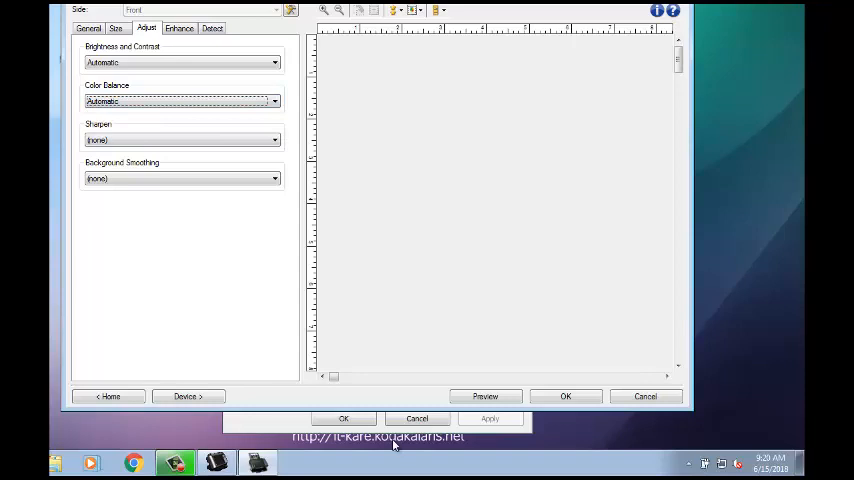
pyautogui.click(565, 396)
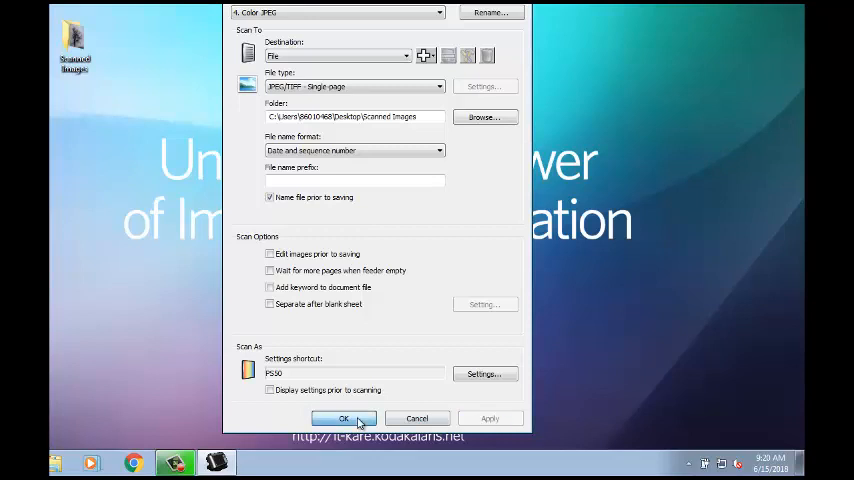
pyautogui.click(344, 418)
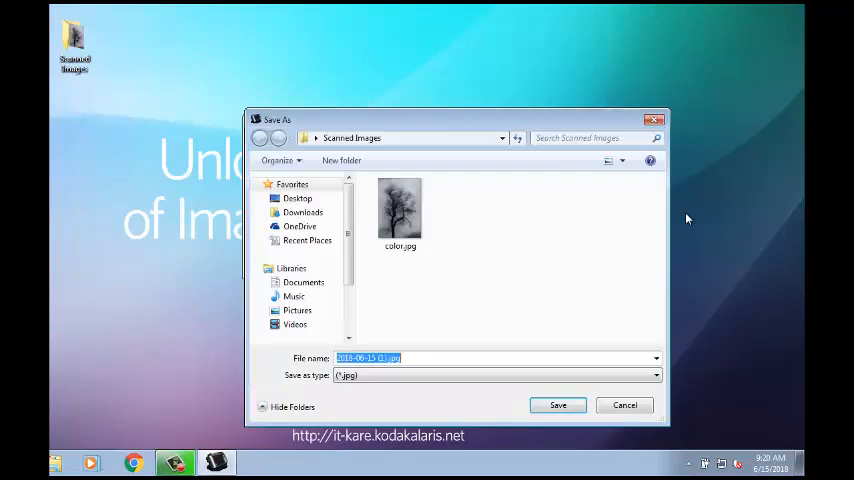
pyautogui.write('color automa')
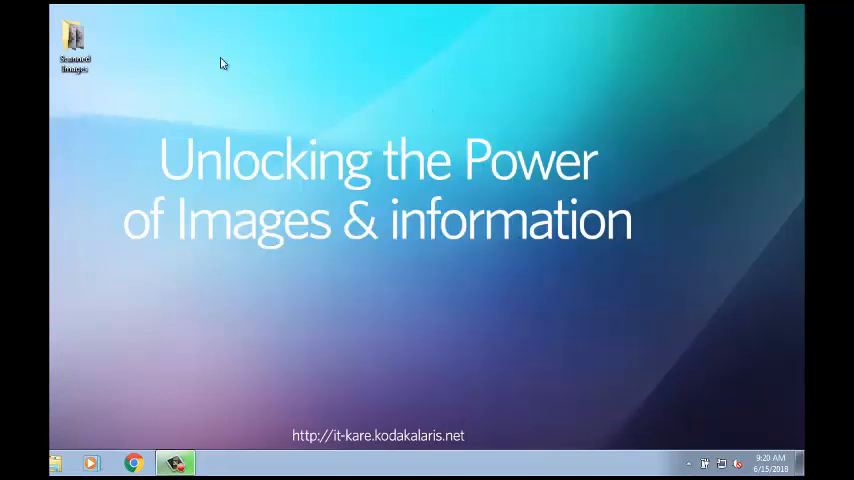
pyautogui.doubleClick(75, 40)
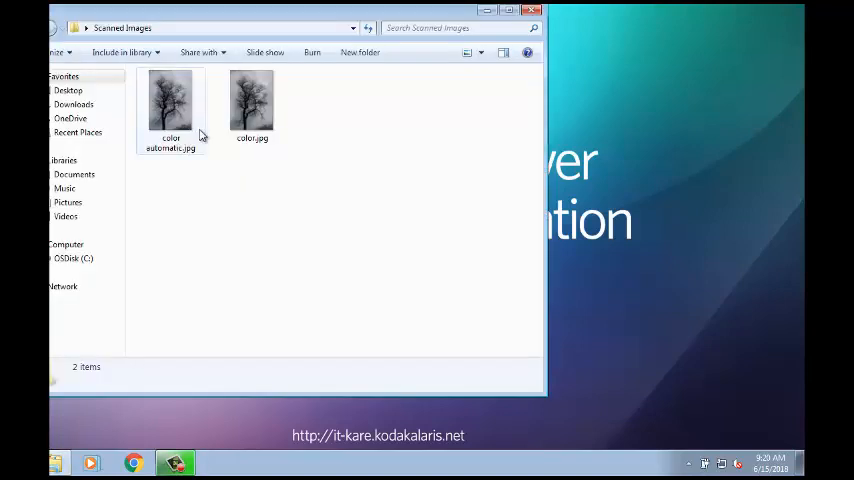
pyautogui.doubleClick(170, 103)
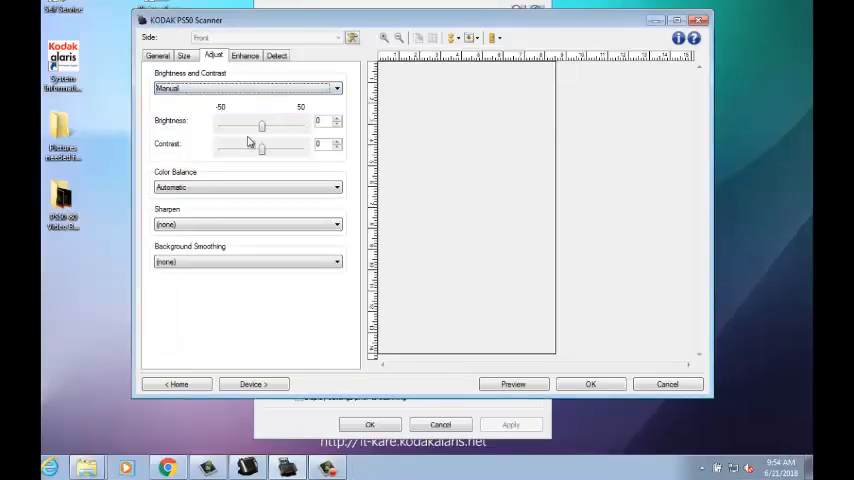
# Switch Color Balance to Manual and preview the tree scan.
pyautogui.click(336, 187)
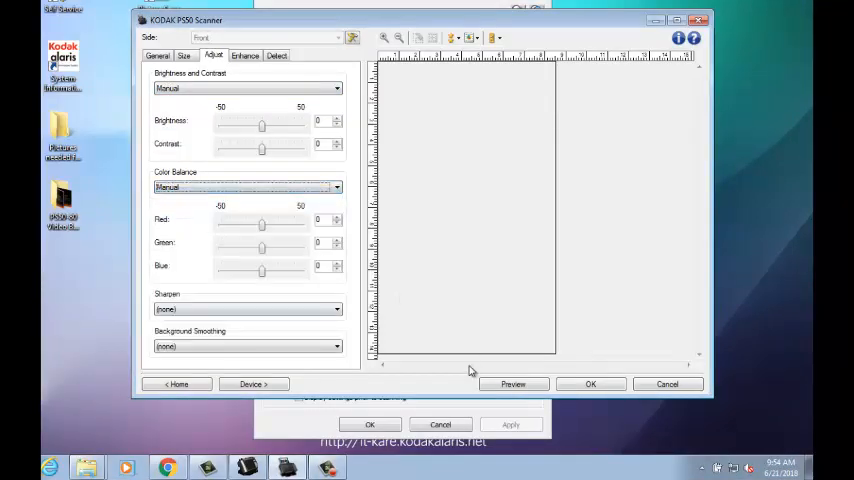
pyautogui.click(513, 384)
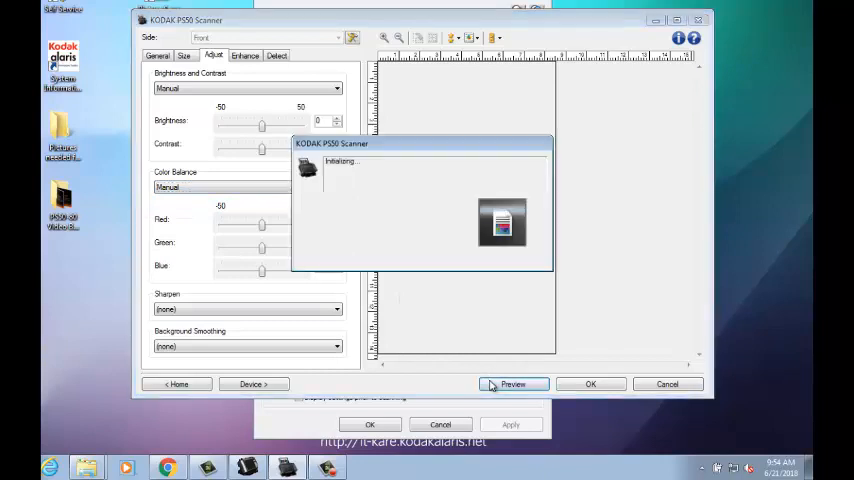
pyautogui.click(513, 384)
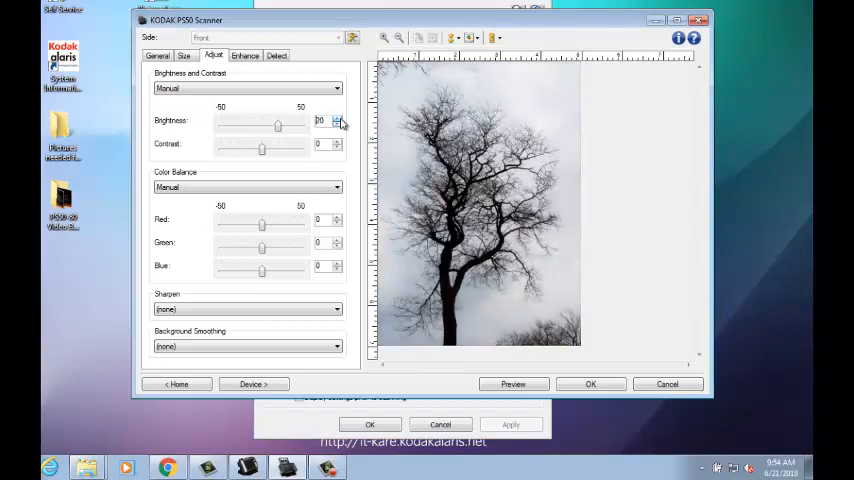
# Set brightness 21, red -3, green 5, blue 3, and save them to the PS50 color shortcut.
pyautogui.click(338, 118)
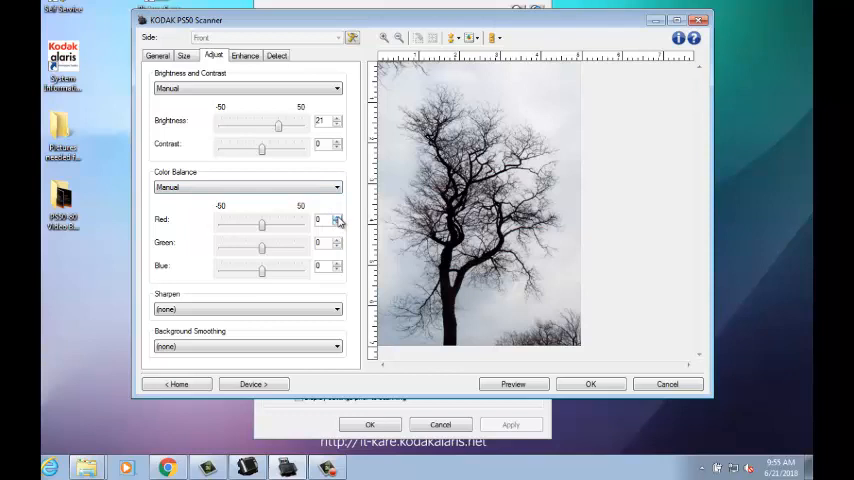
pyautogui.click(337, 222)
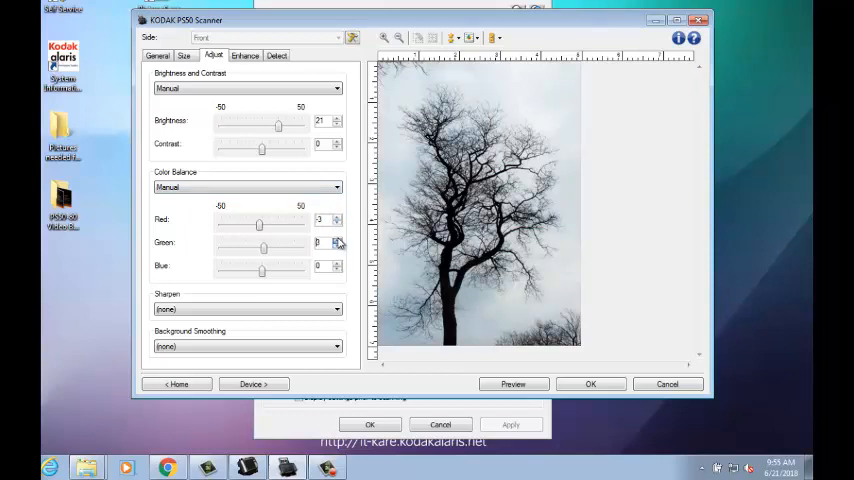
pyautogui.click(338, 240)
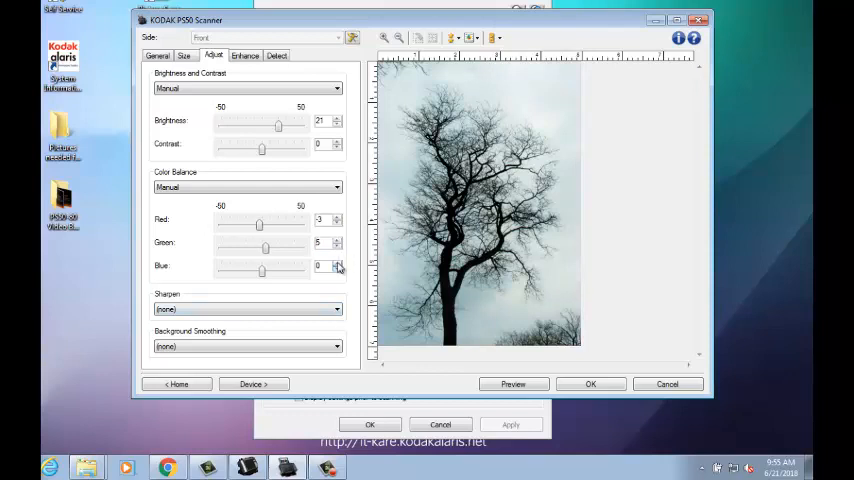
pyautogui.click(338, 262)
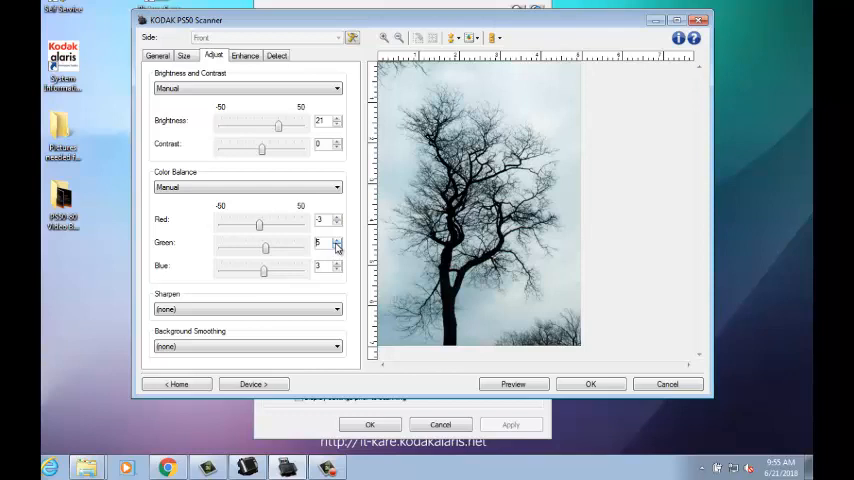
pyautogui.click(590, 384)
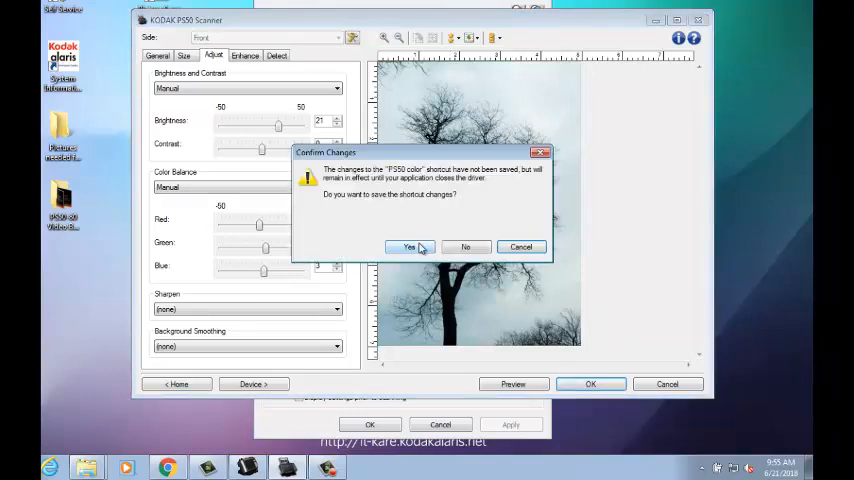
pyautogui.click(408, 247)
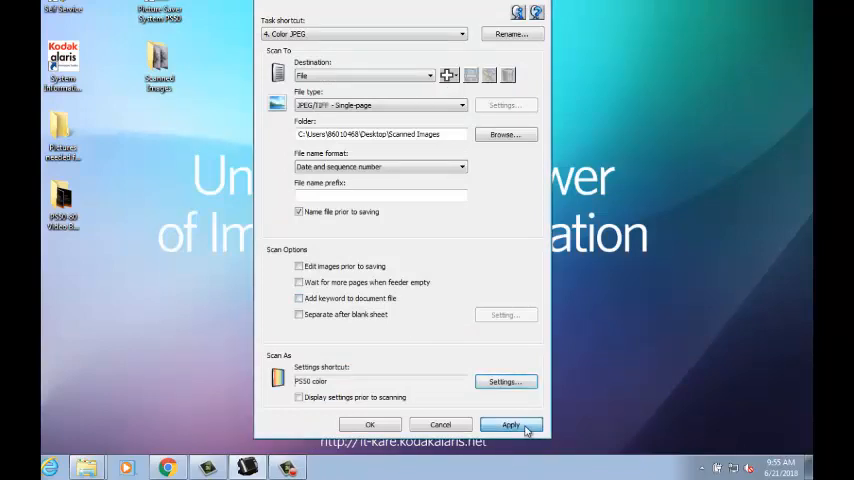
pyautogui.click(510, 424)
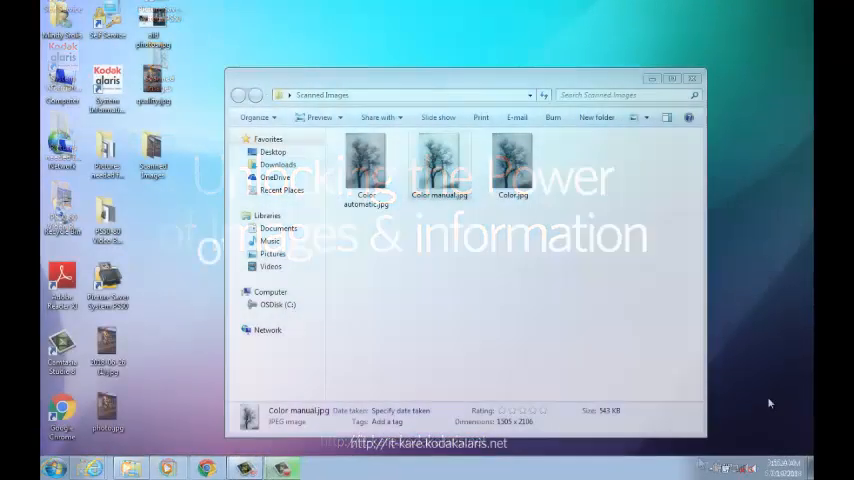